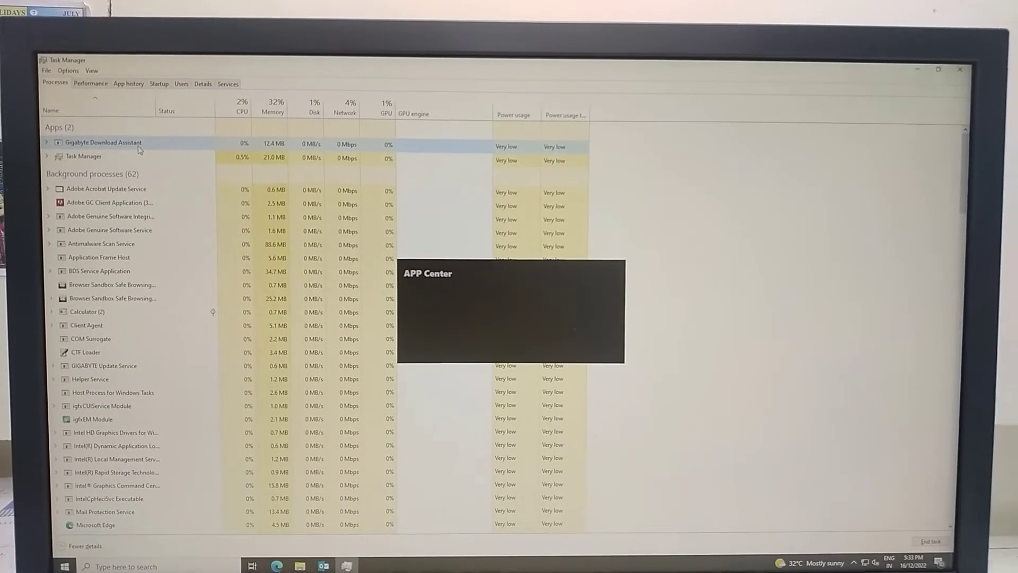
Open Gigabyte Download Assistant's file location from its Task Manager process entry
right_click(139, 149)
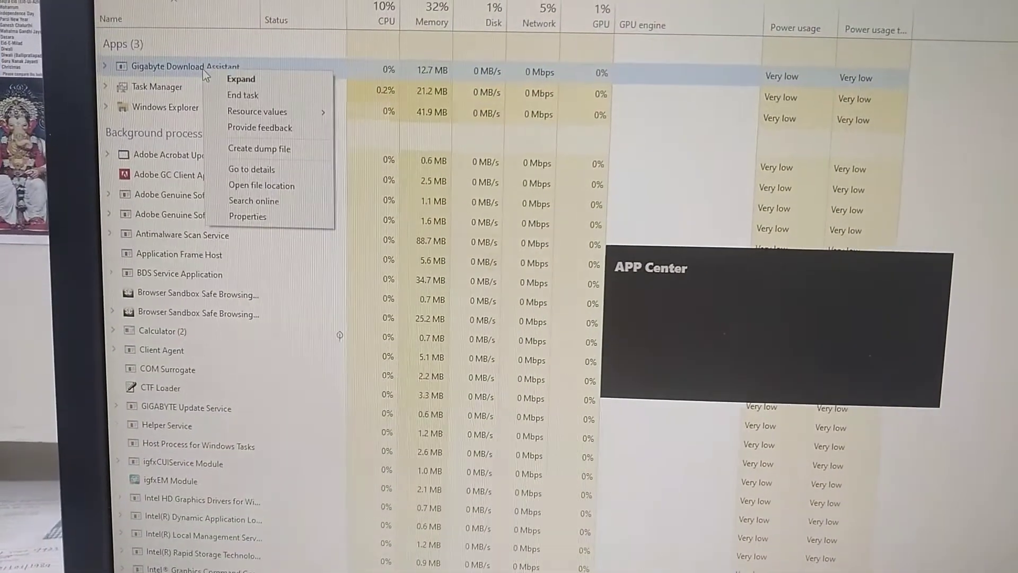
click(243, 95)
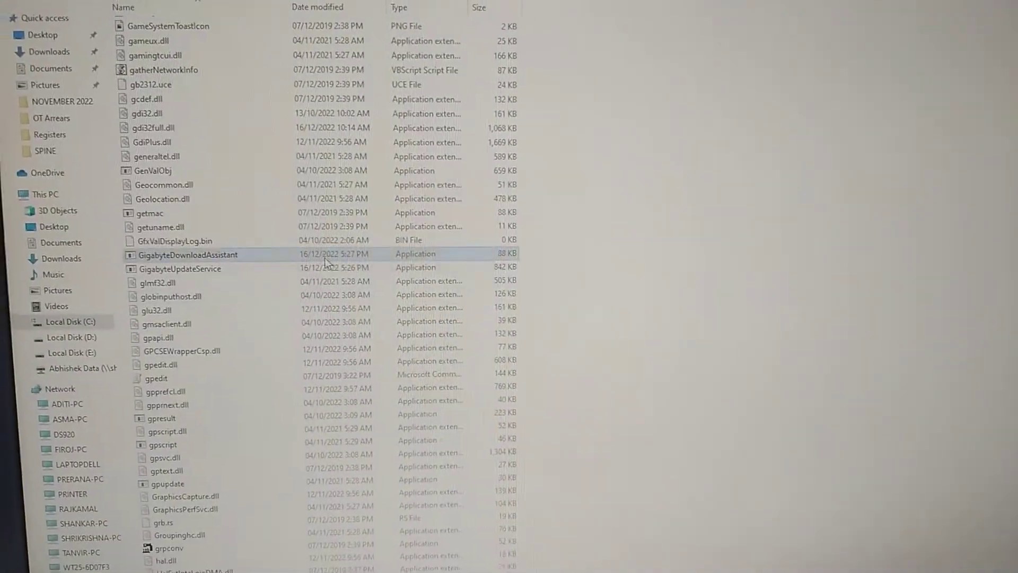
Open the Security permissions editor in GigabyteDownloadAssistant's Properties
right_click(191, 259)
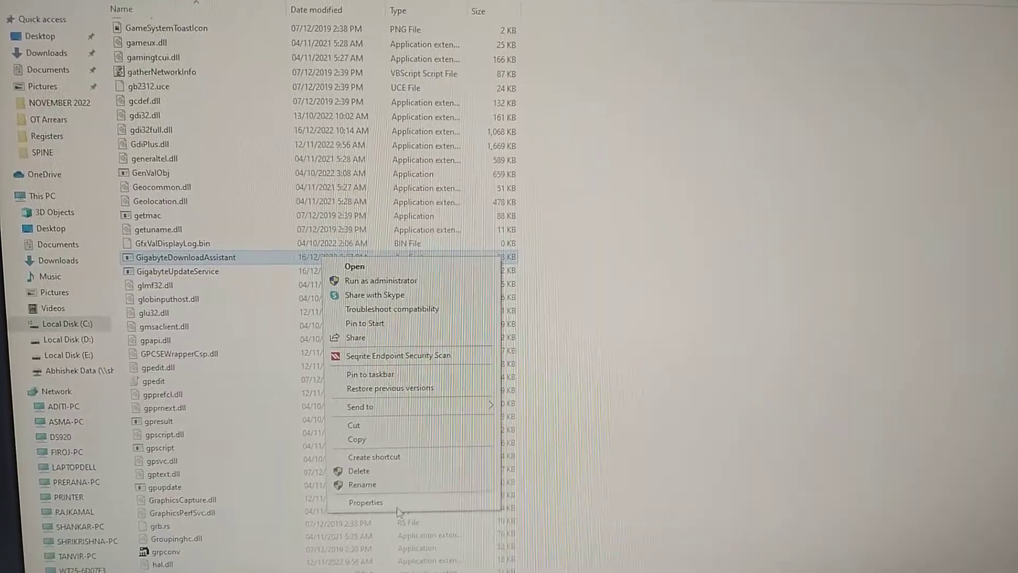
click(366, 502)
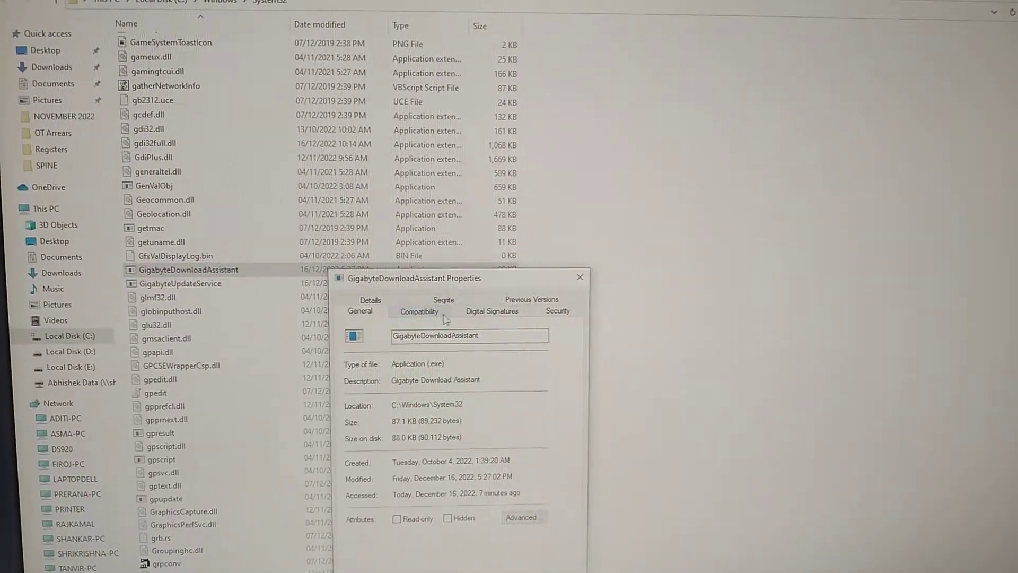
click(557, 311)
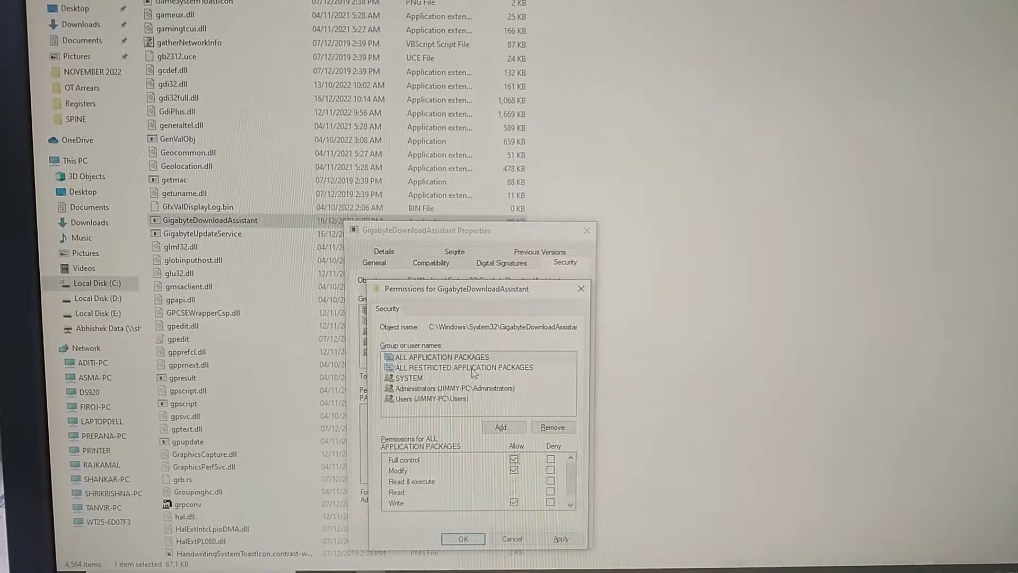
Deny Full control for ALL RESTRICTED APPLICATION PACKAGES, SYSTEM and Users, then apply
click(464, 368)
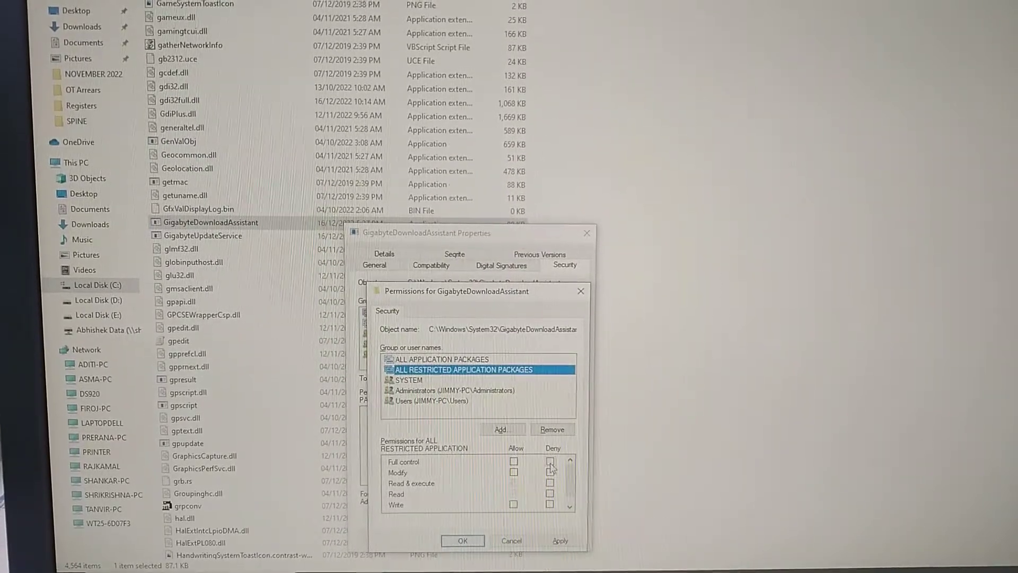
click(440, 353)
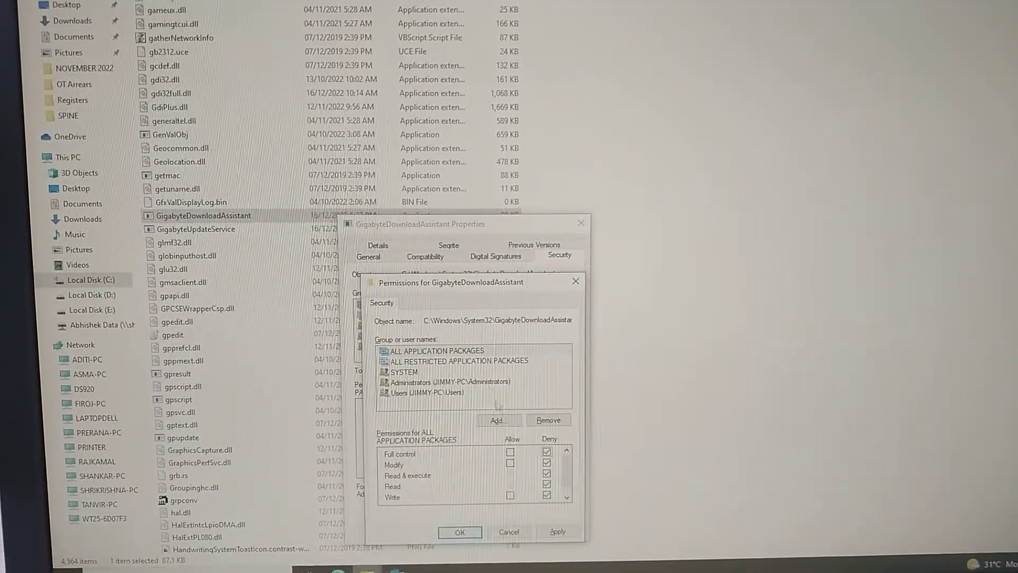
click(403, 372)
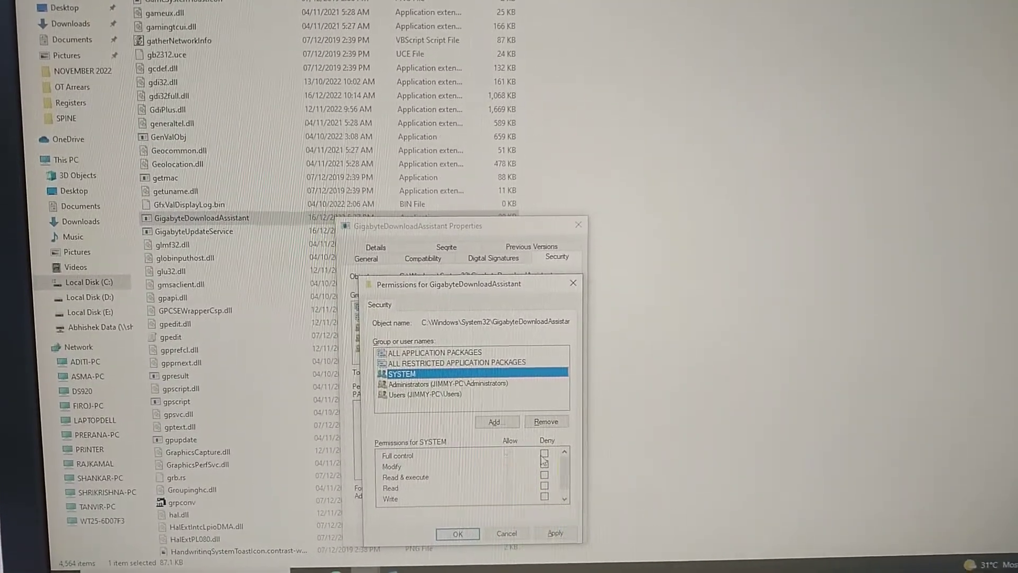
click(444, 373)
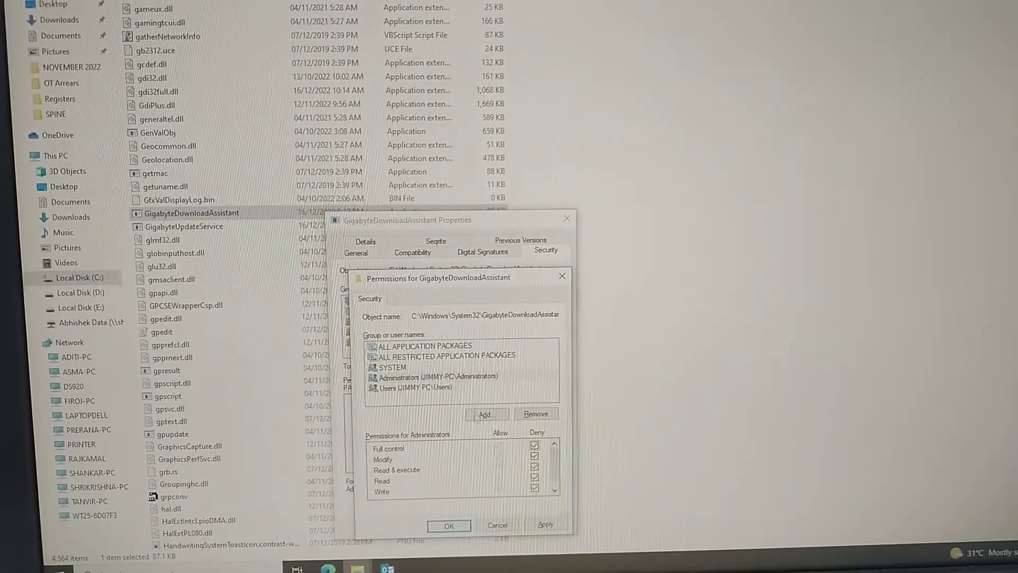
click(388, 388)
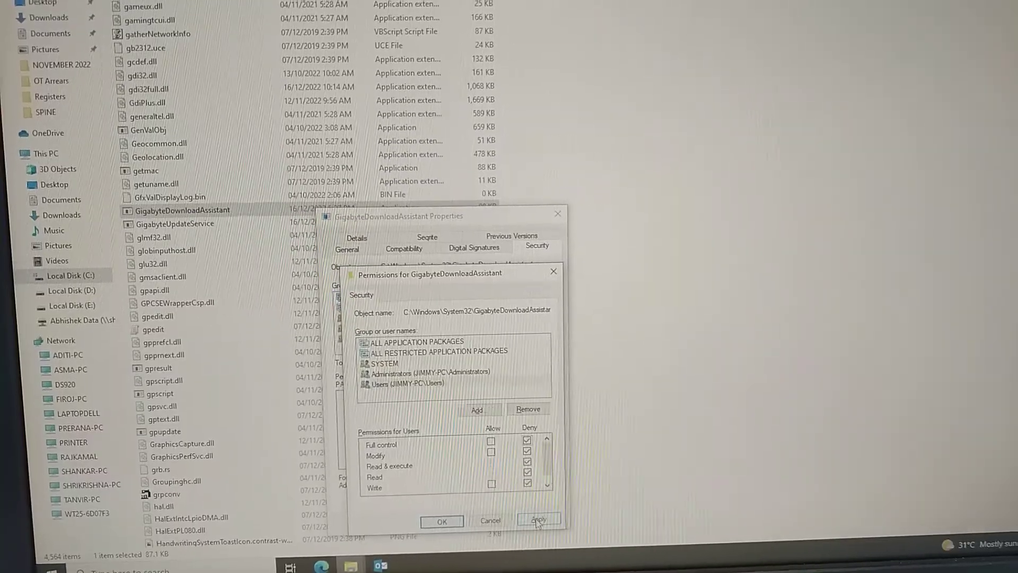
click(539, 519)
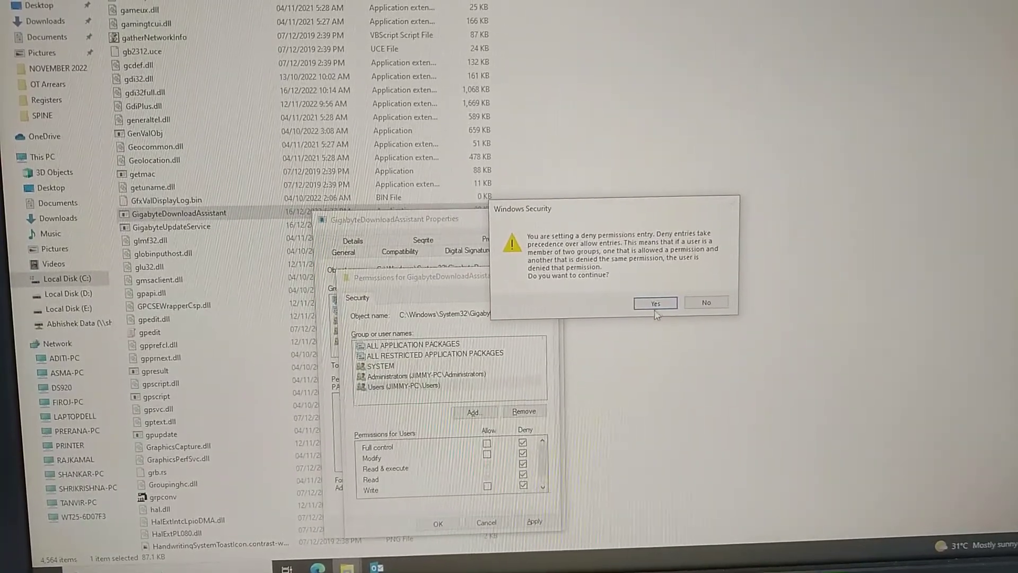
Confirm the Windows Security deny-entry warning and close the Properties dialog with OK
click(655, 303)
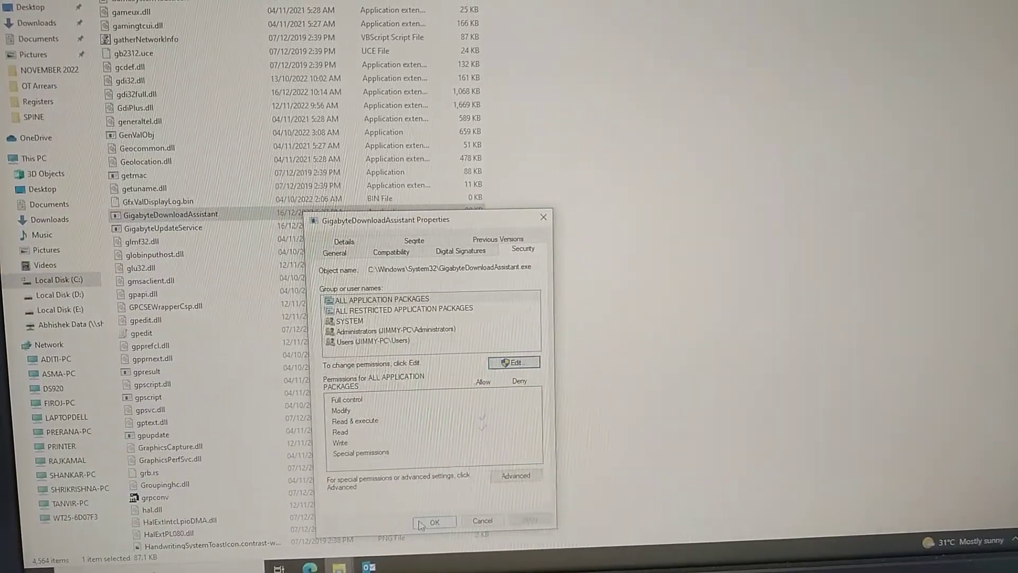
click(437, 521)
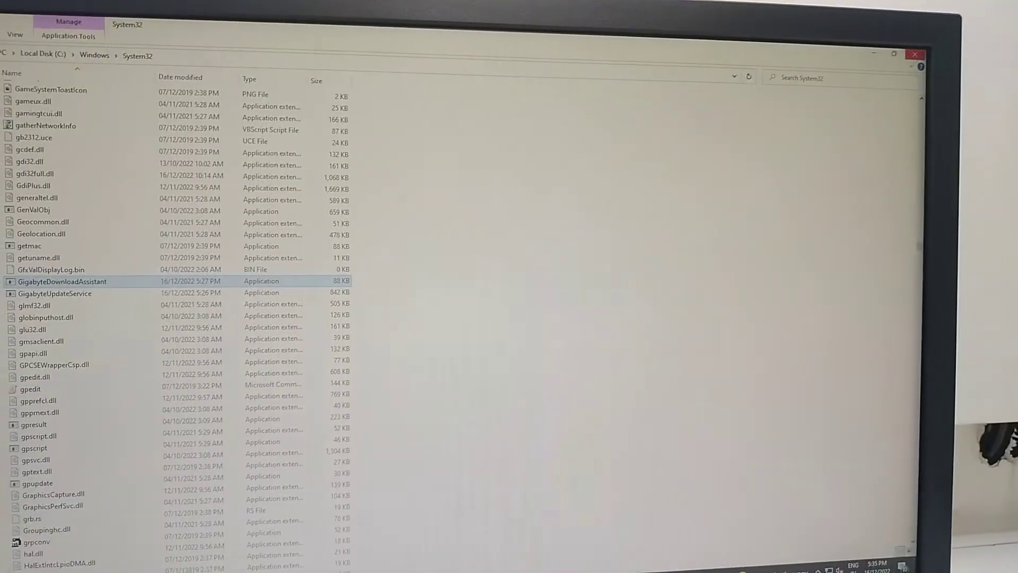